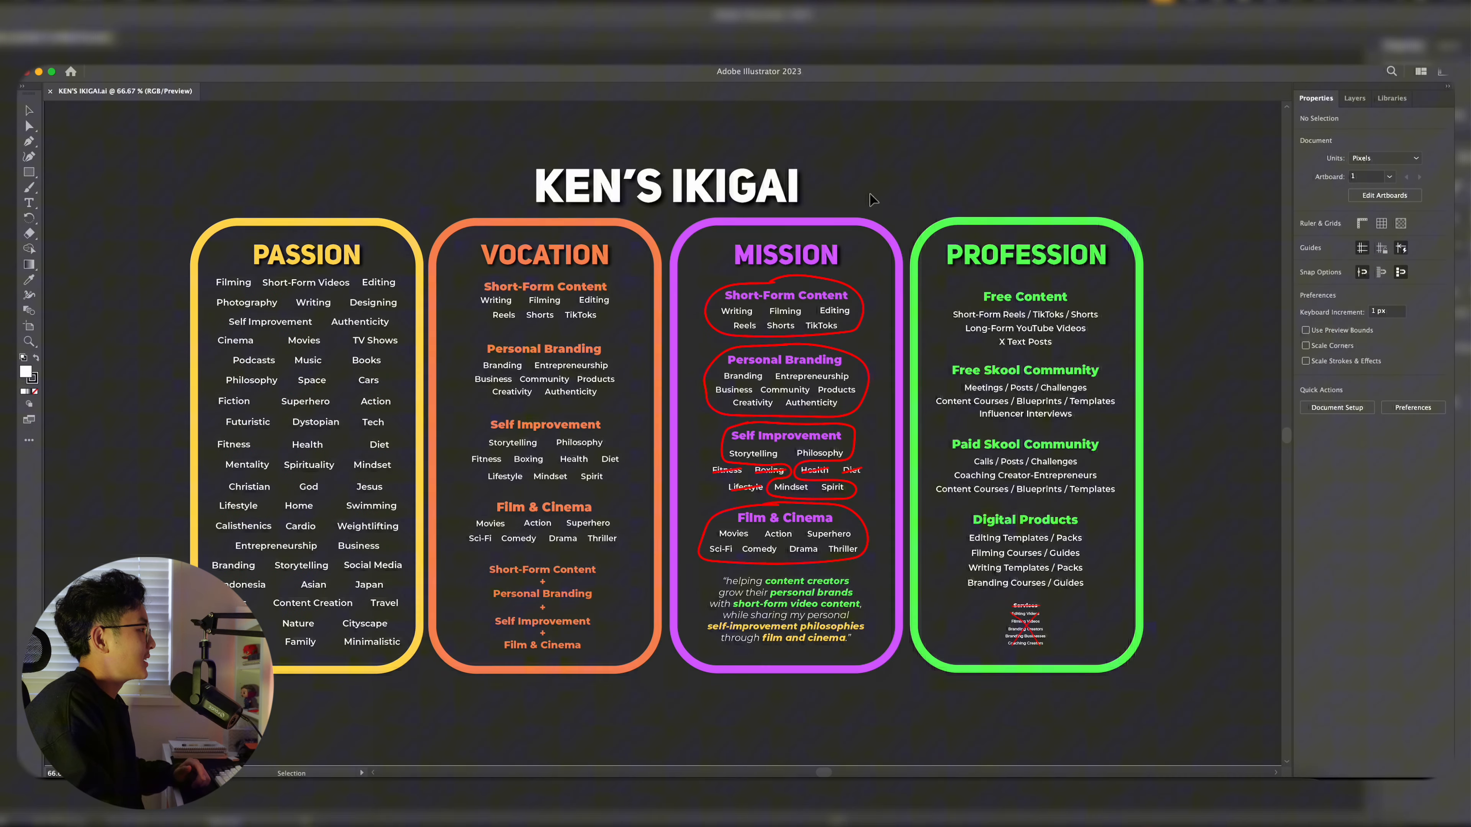
Bring the Passion column into view and select then deselect words such as Asian
key(cmd+a)
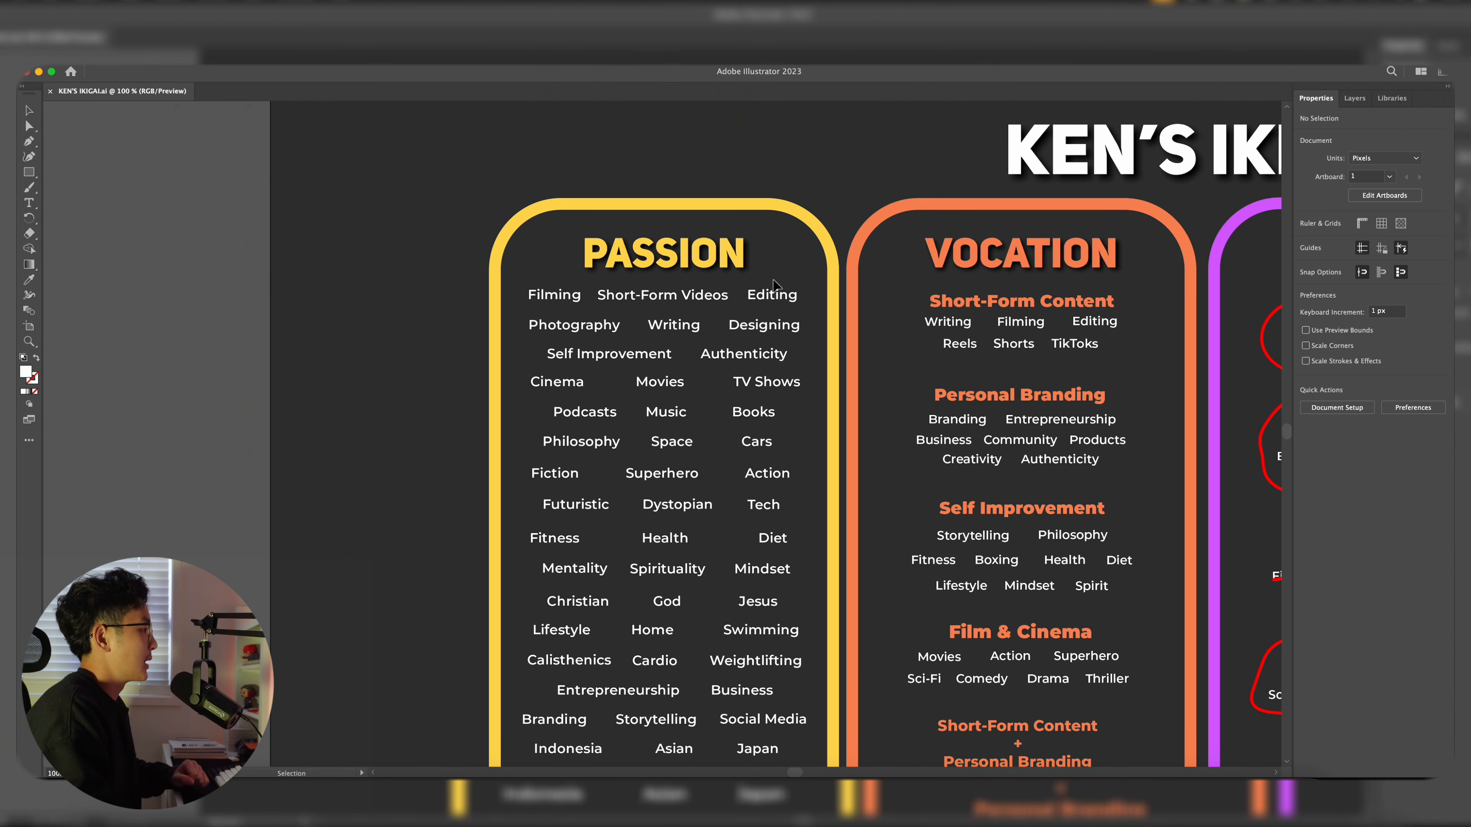
scroll(down, 3)
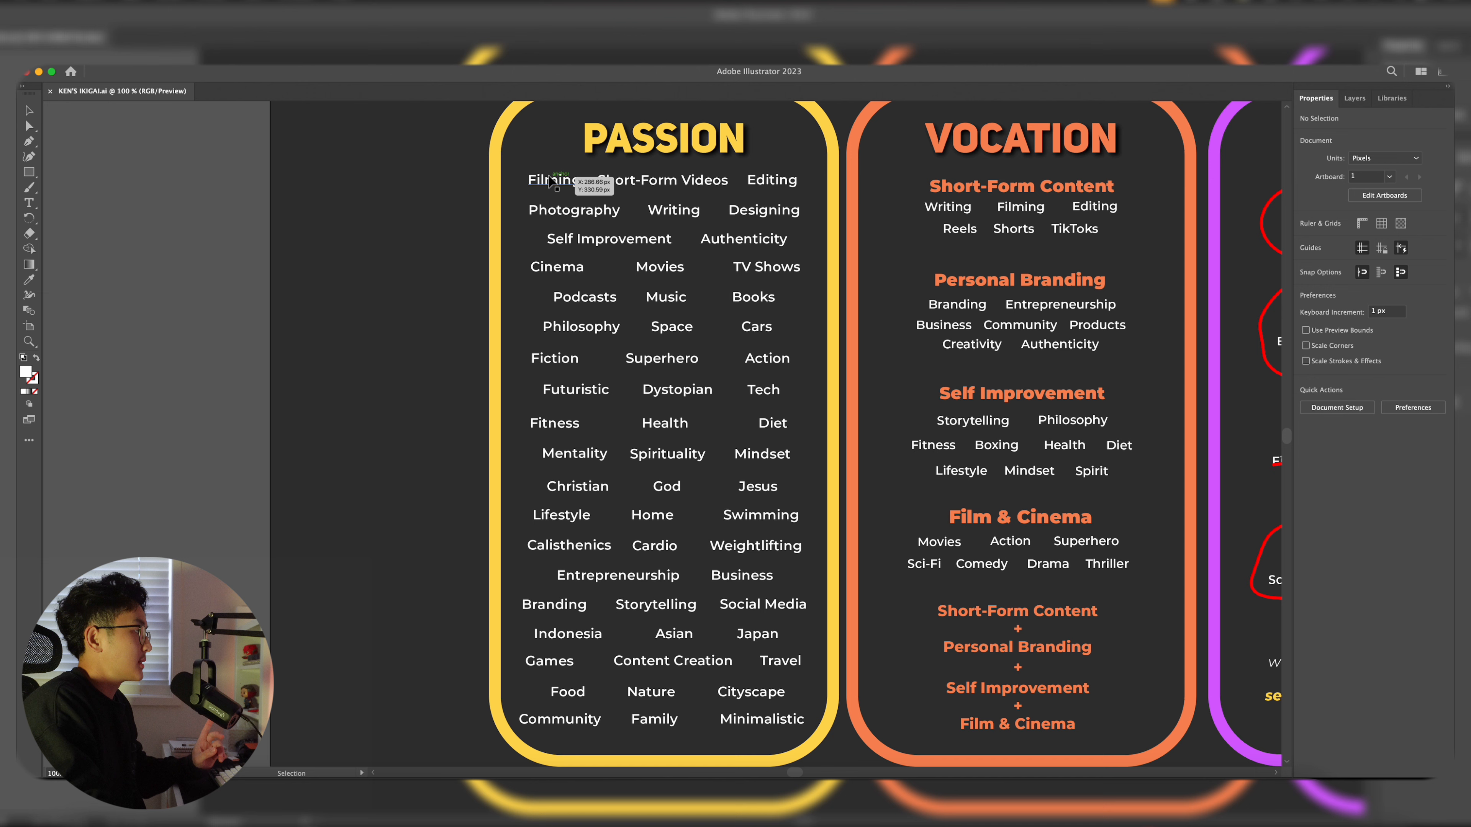
click(553, 179)
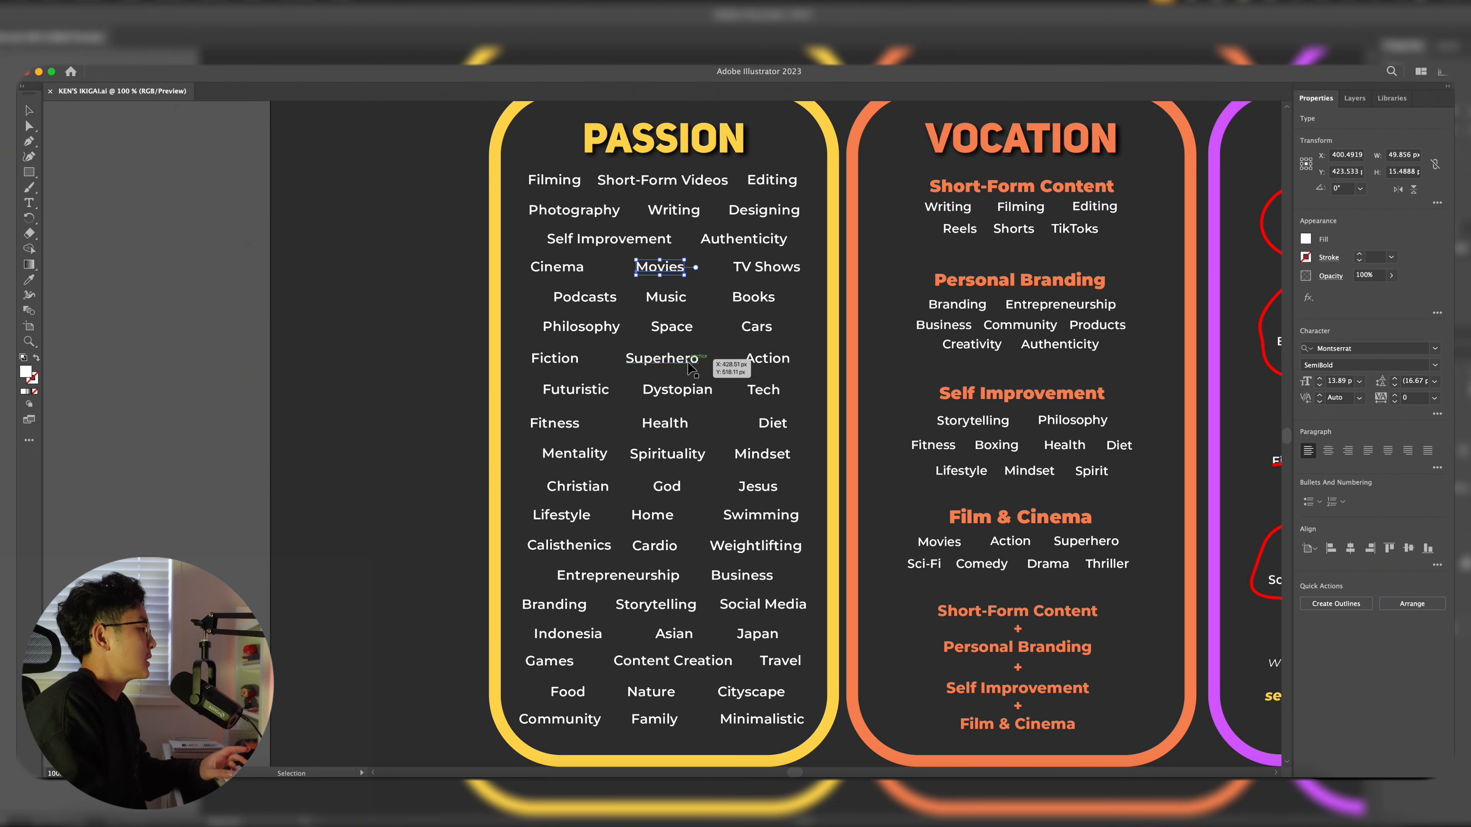
click(673, 634)
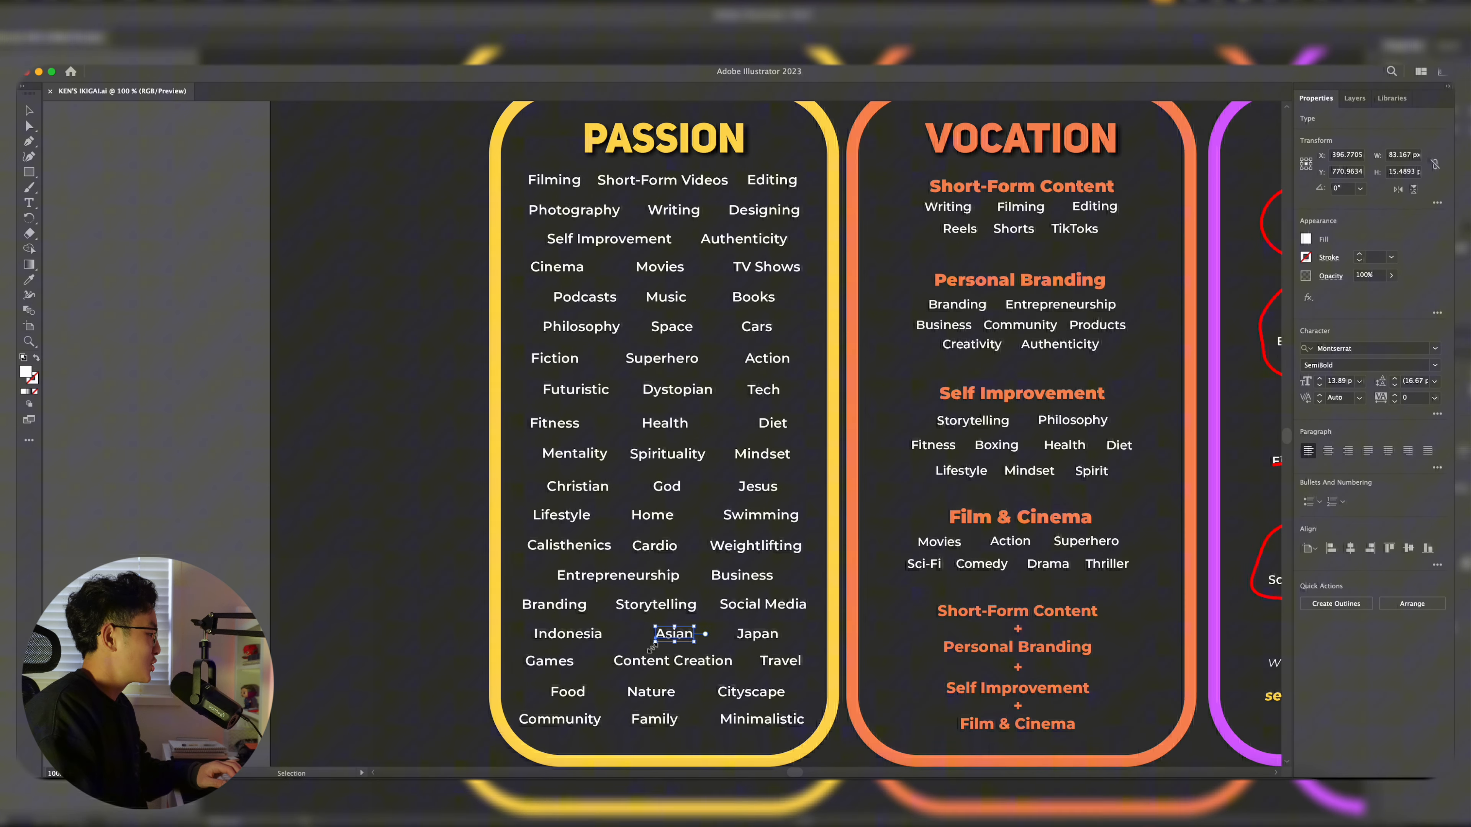
click(568, 633)
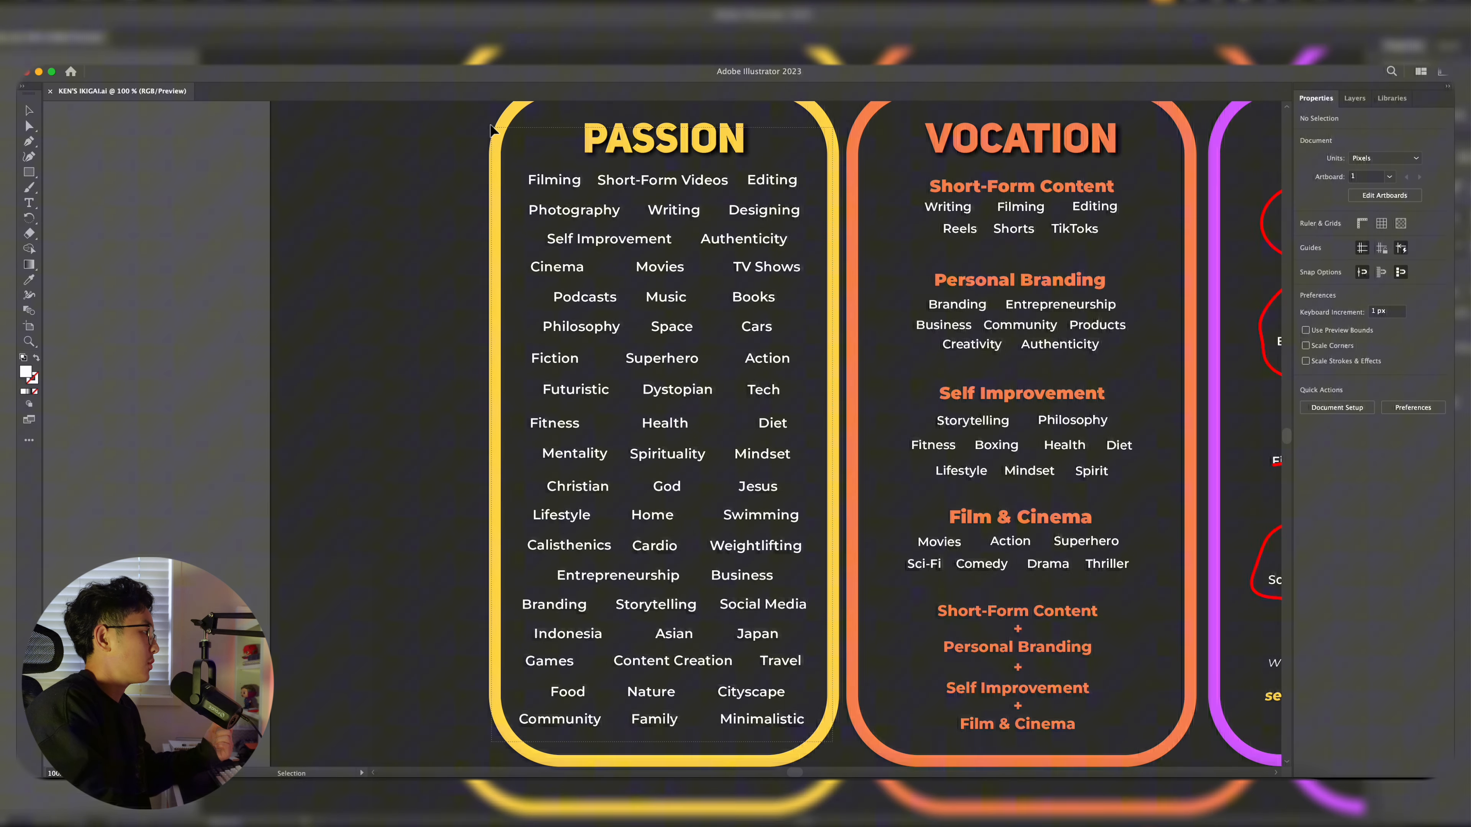
Scroll down through the Passion list until the Vocation column comes into view
scroll(down, 3)
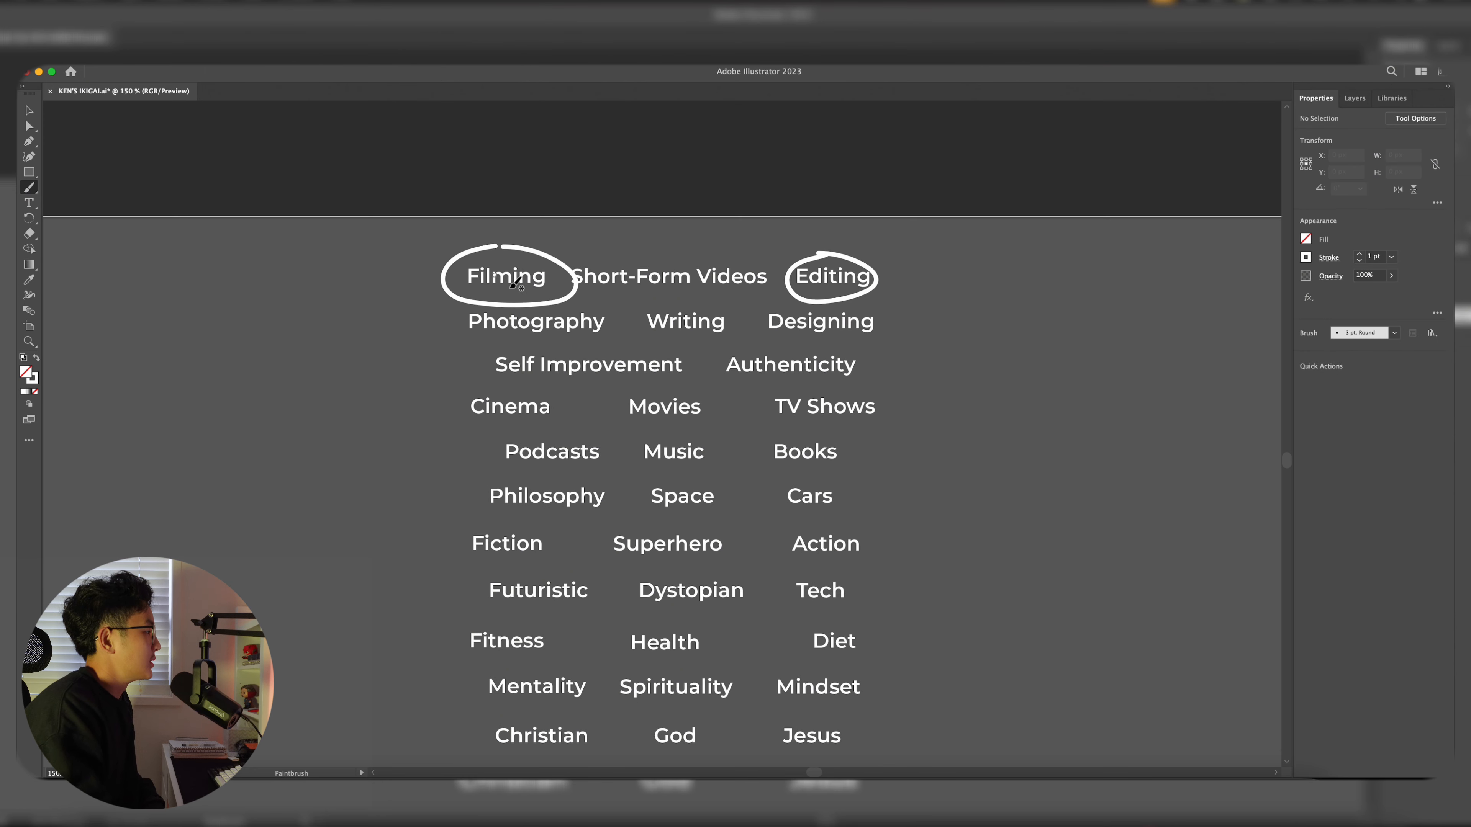
scroll(down, 3)
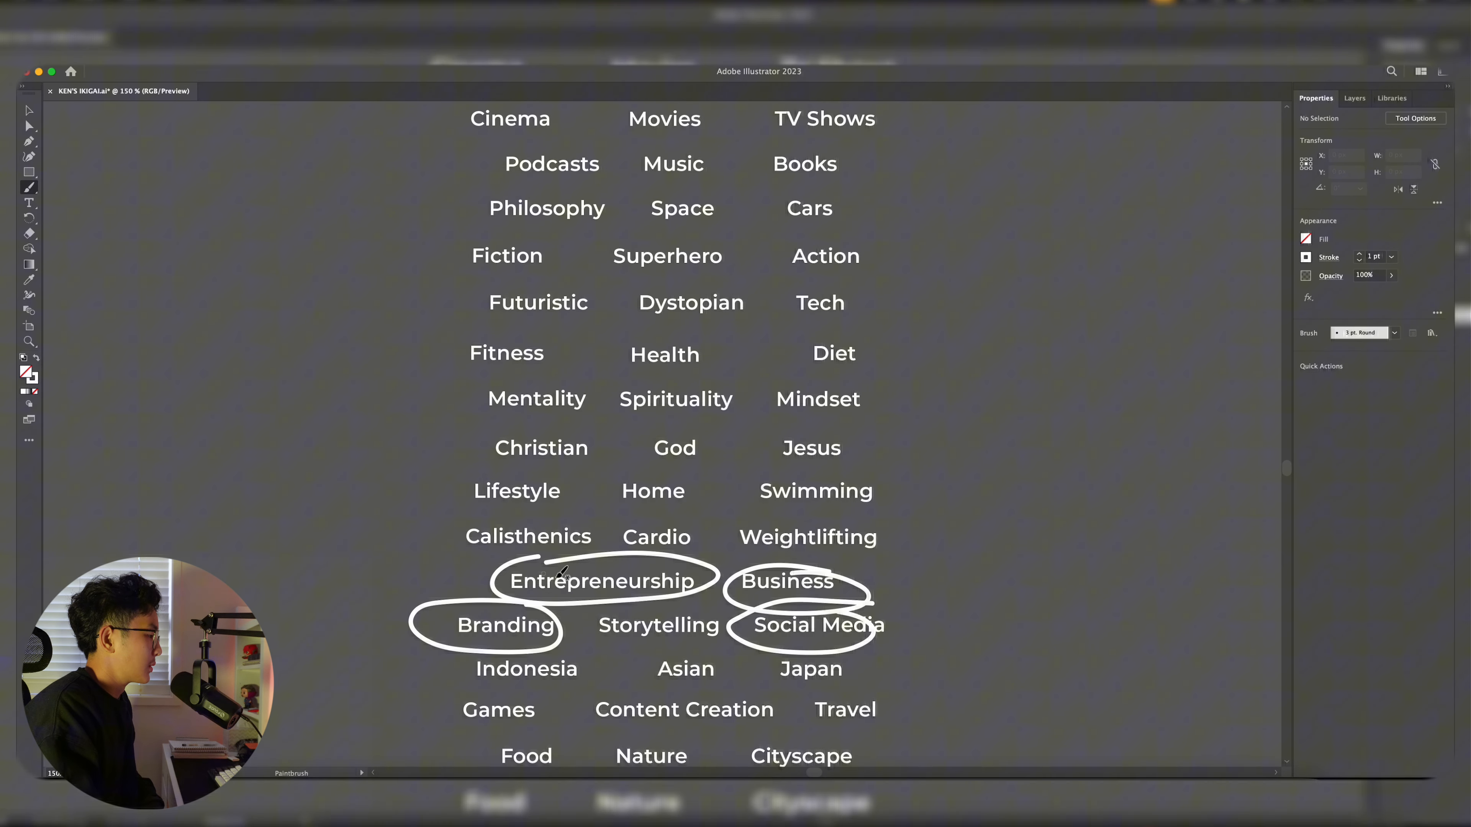
scroll(down, 3)
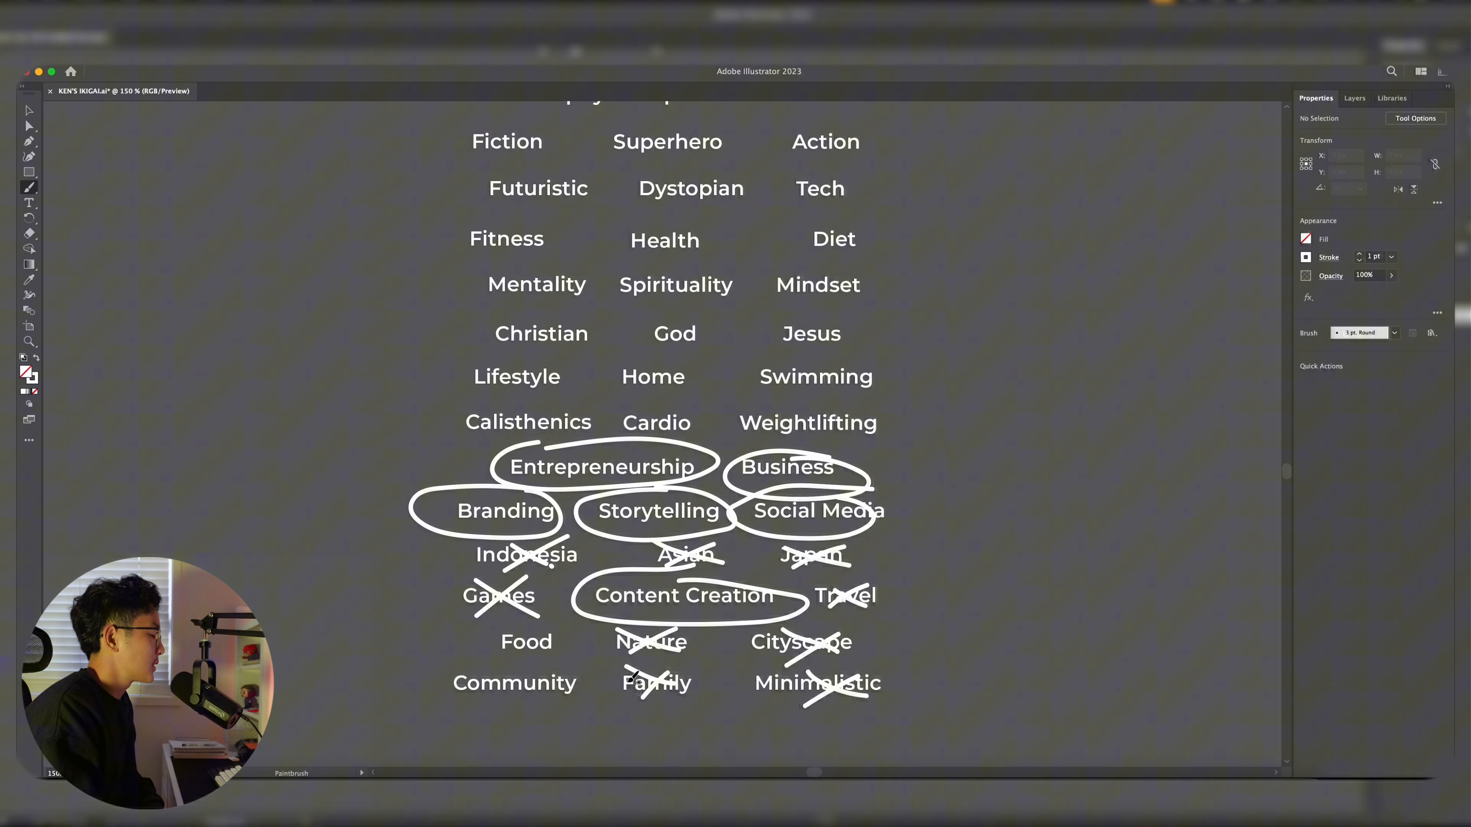
scroll(down, 3)
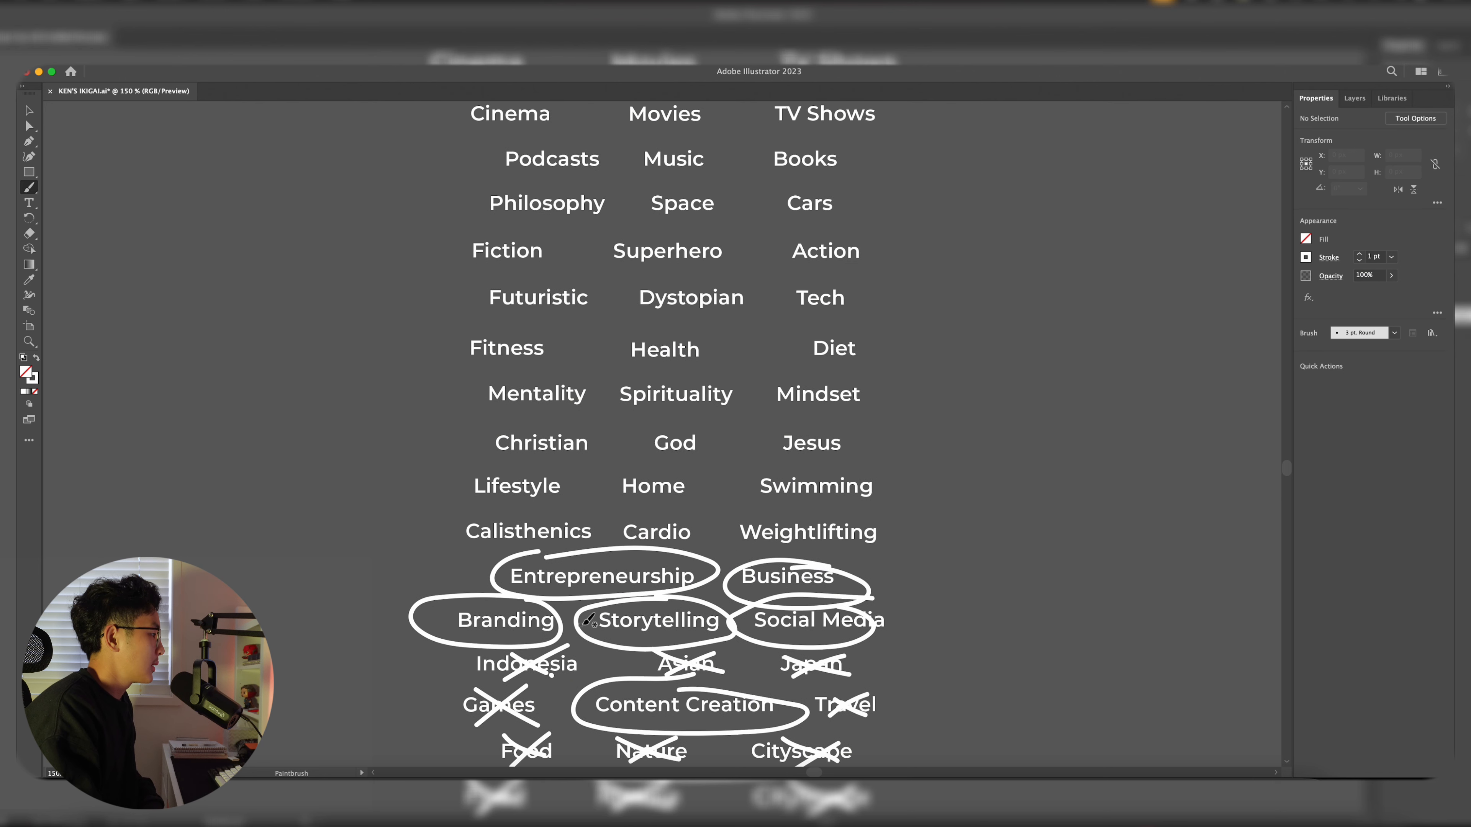
scroll(down, 3)
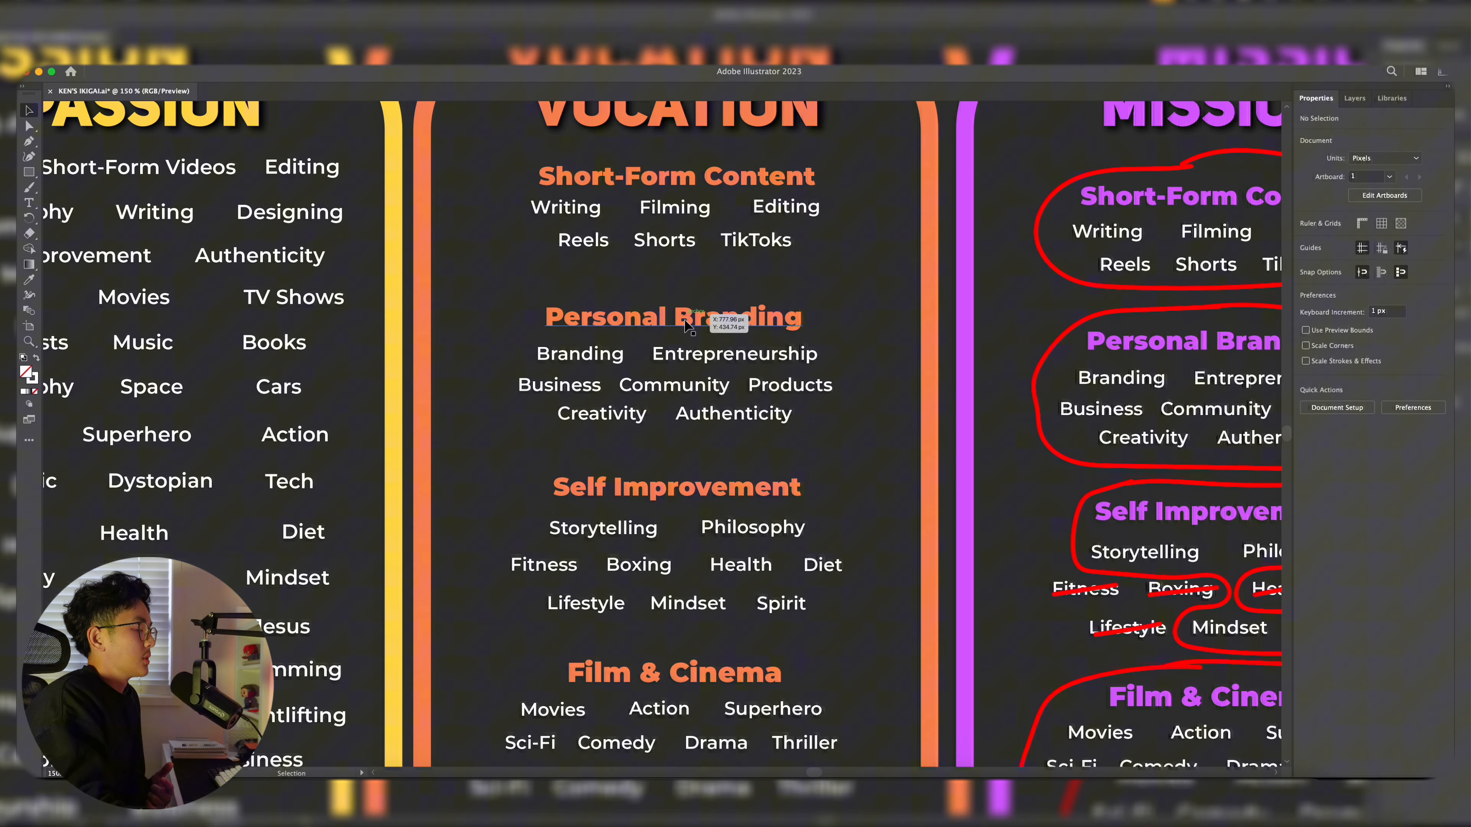
scroll(down, 3)
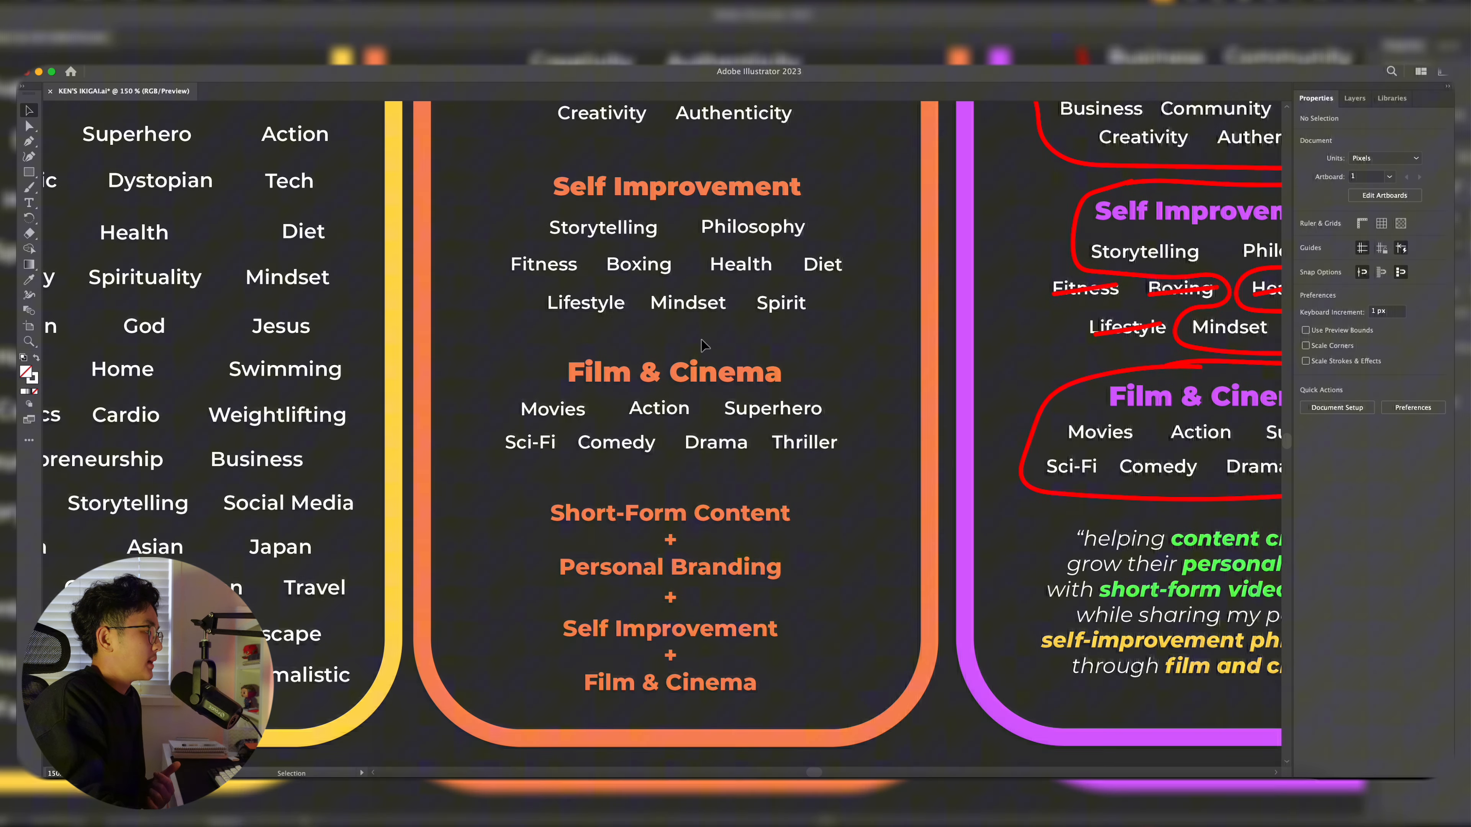
scroll(down, 3)
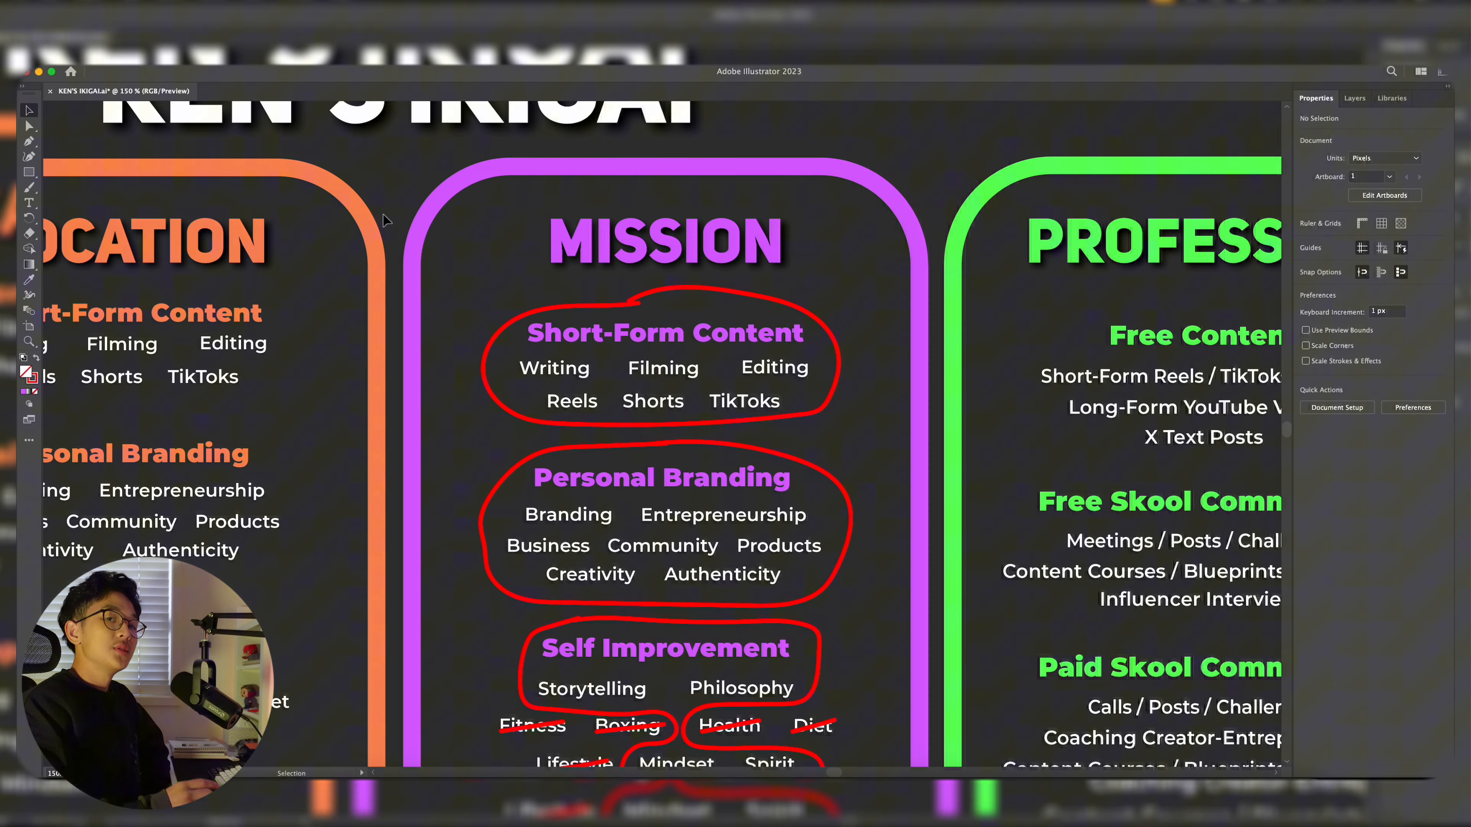
mouse_move(533, 213)
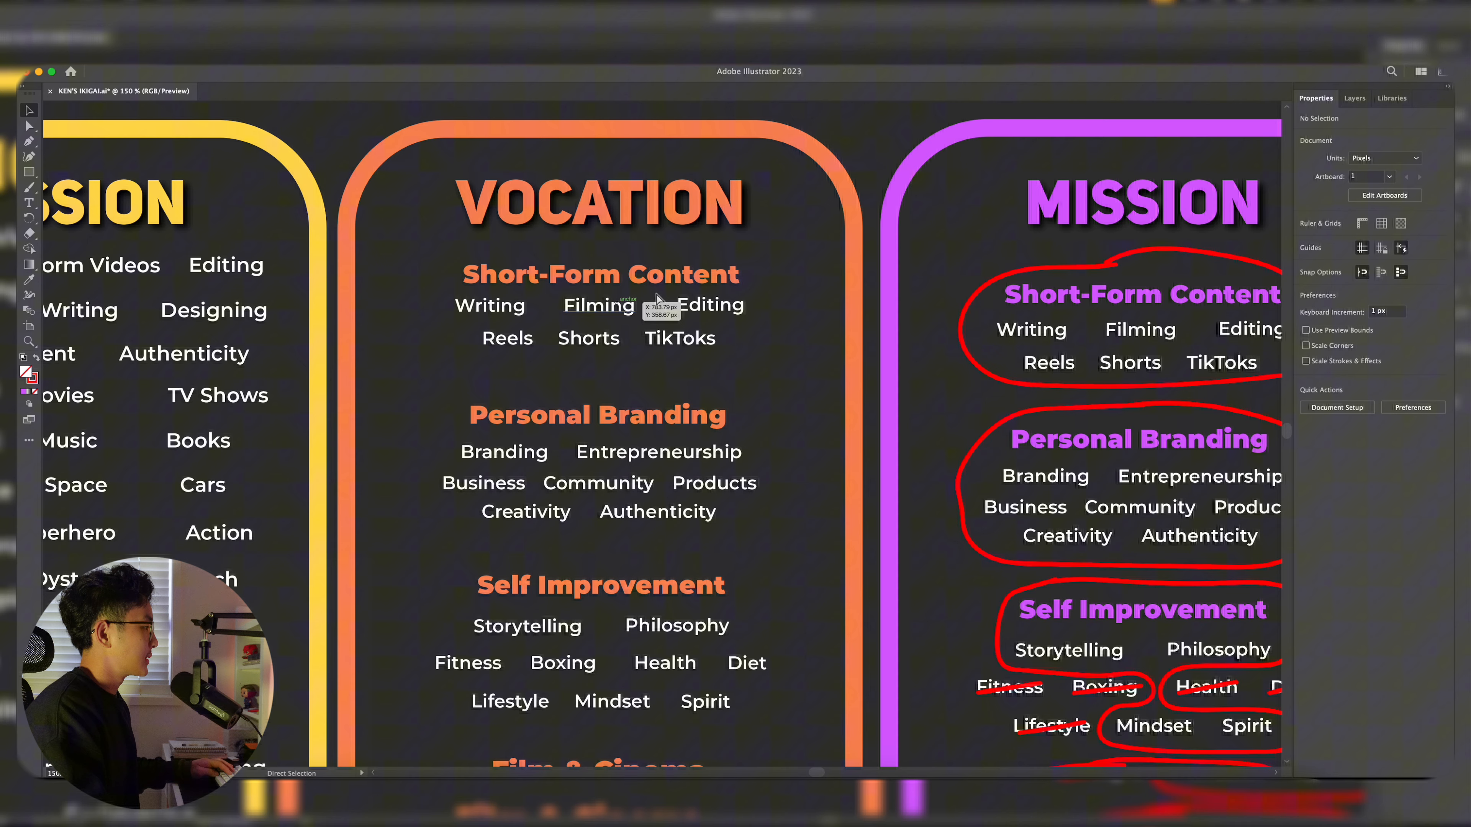
scroll(down, 3)
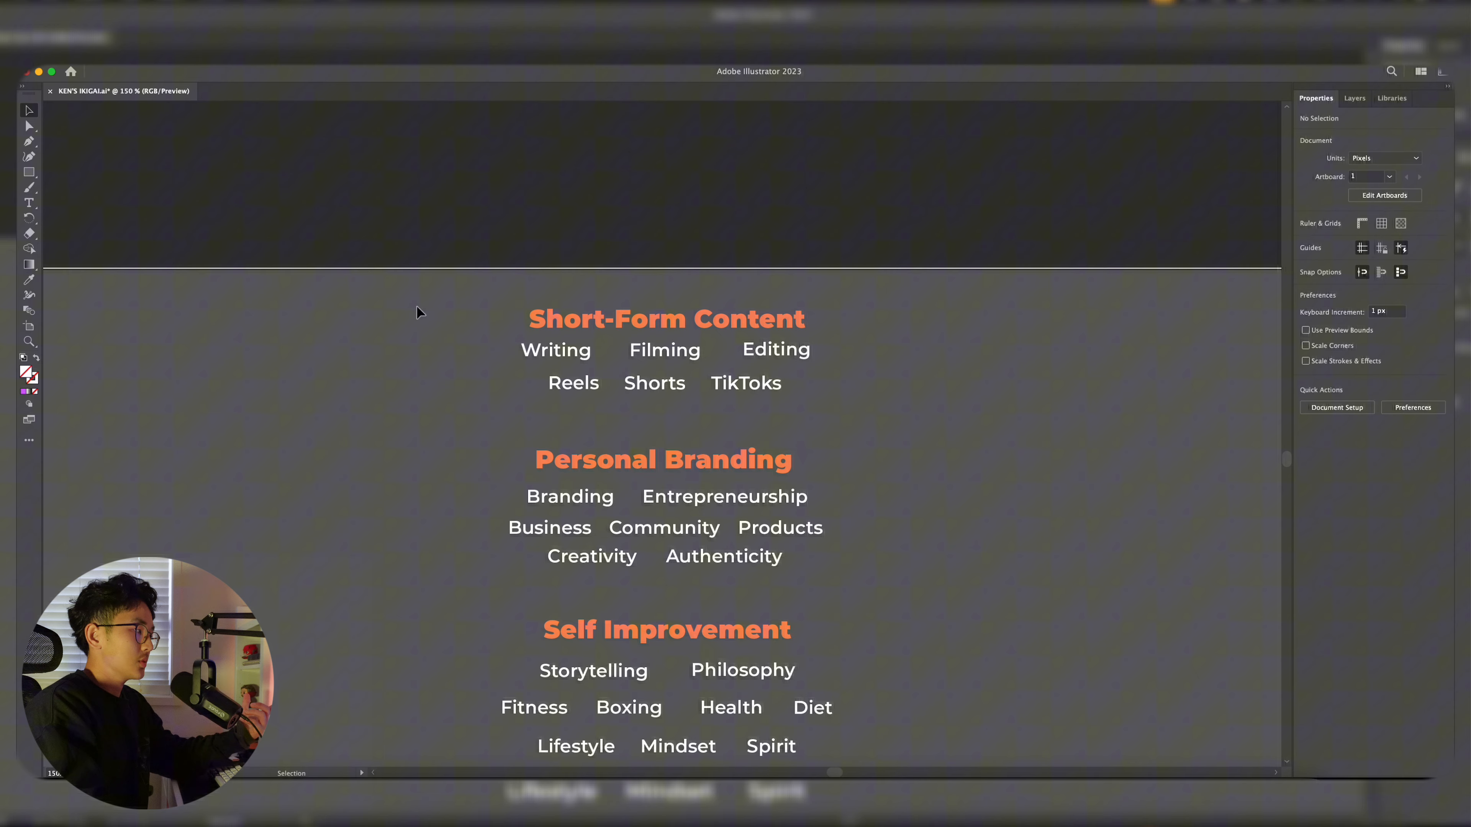
Loop the Short-Form Content and Self Improvement groups, circle Mindset and Spirit, and cross out Lifestyle
drag(506, 345, 657, 295)
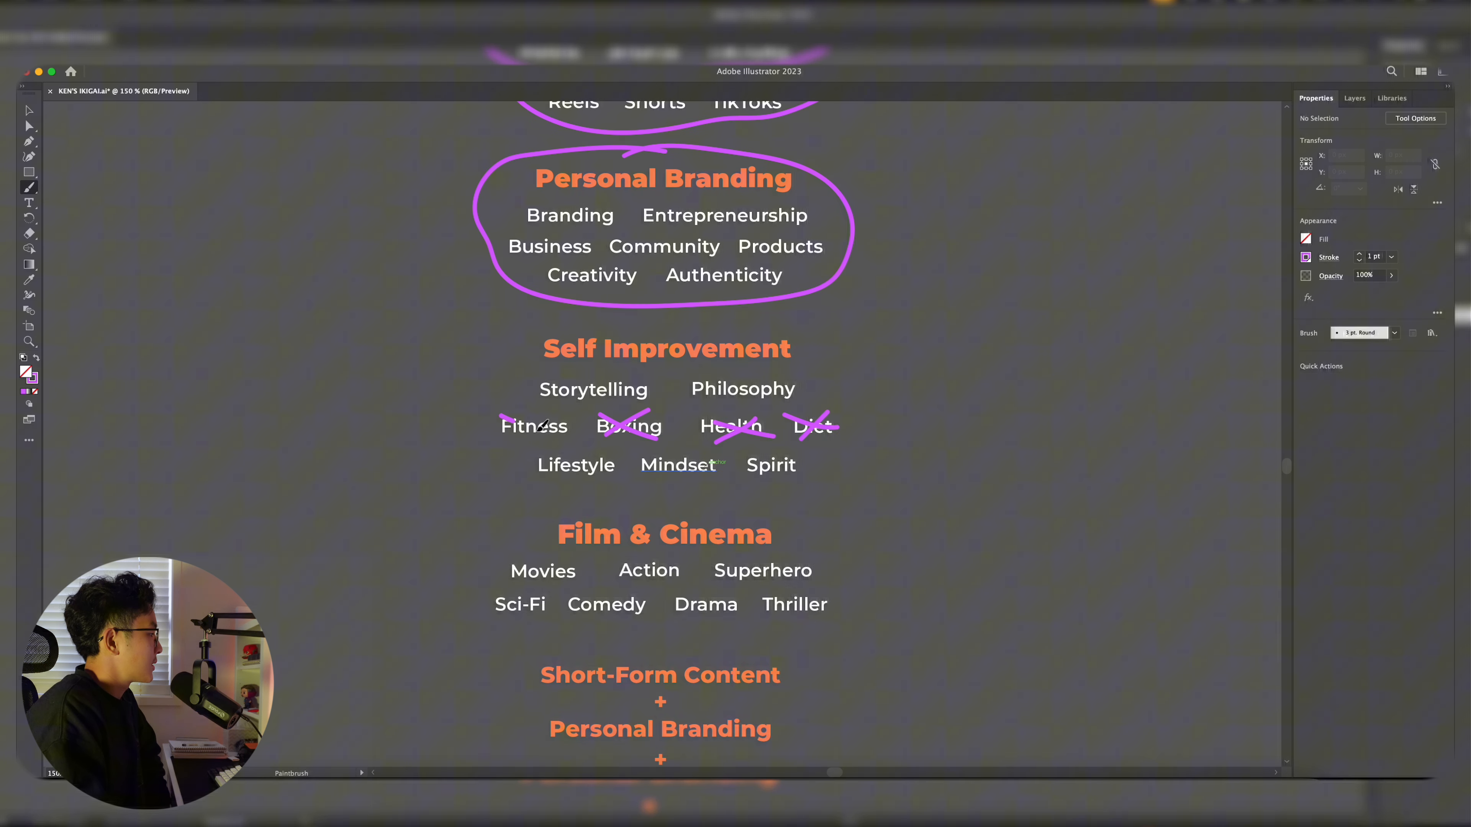
drag(535, 427, 619, 484)
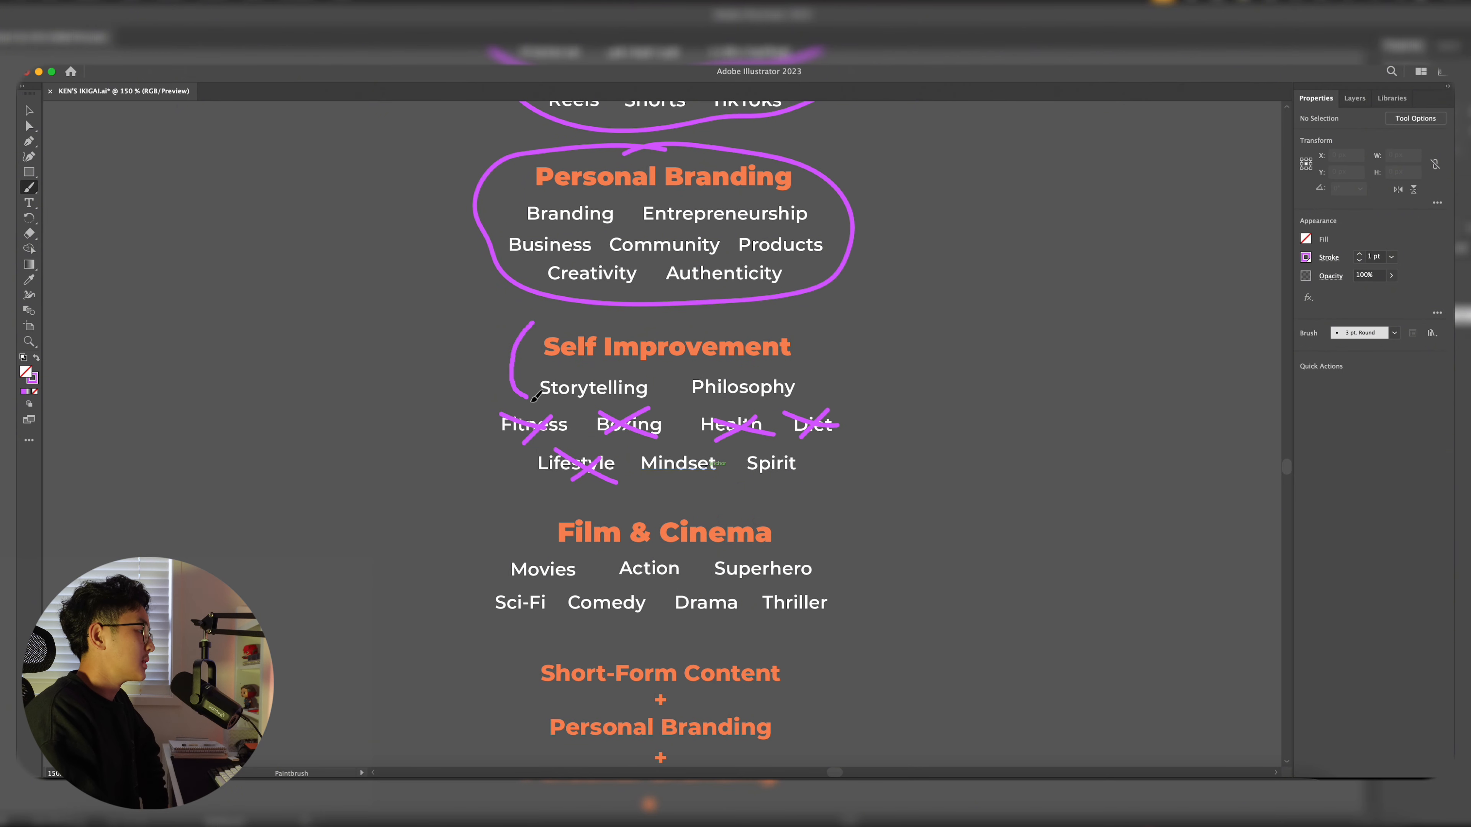
drag(535, 394, 628, 469)
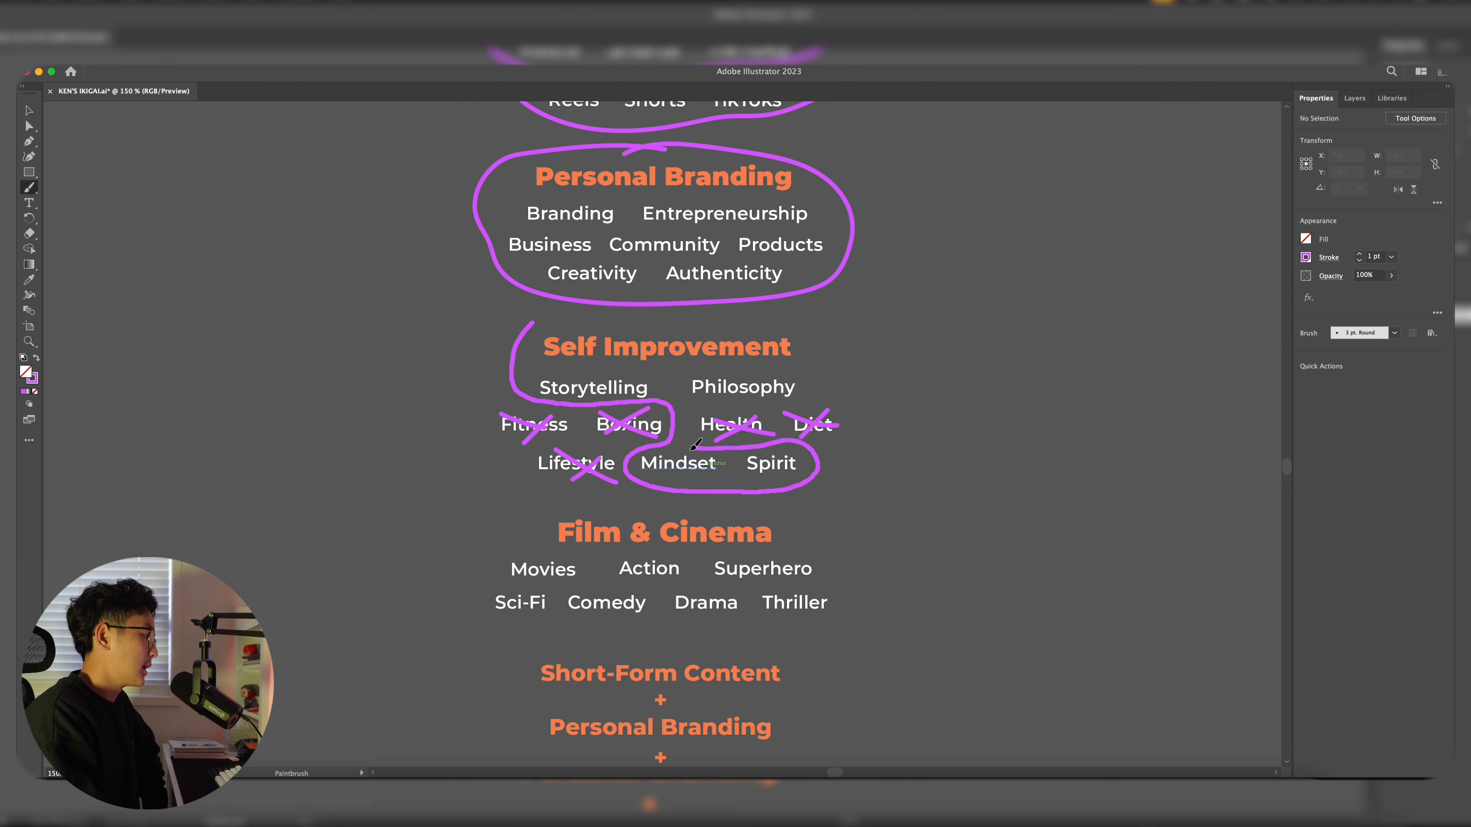
drag(608, 315, 702, 441)
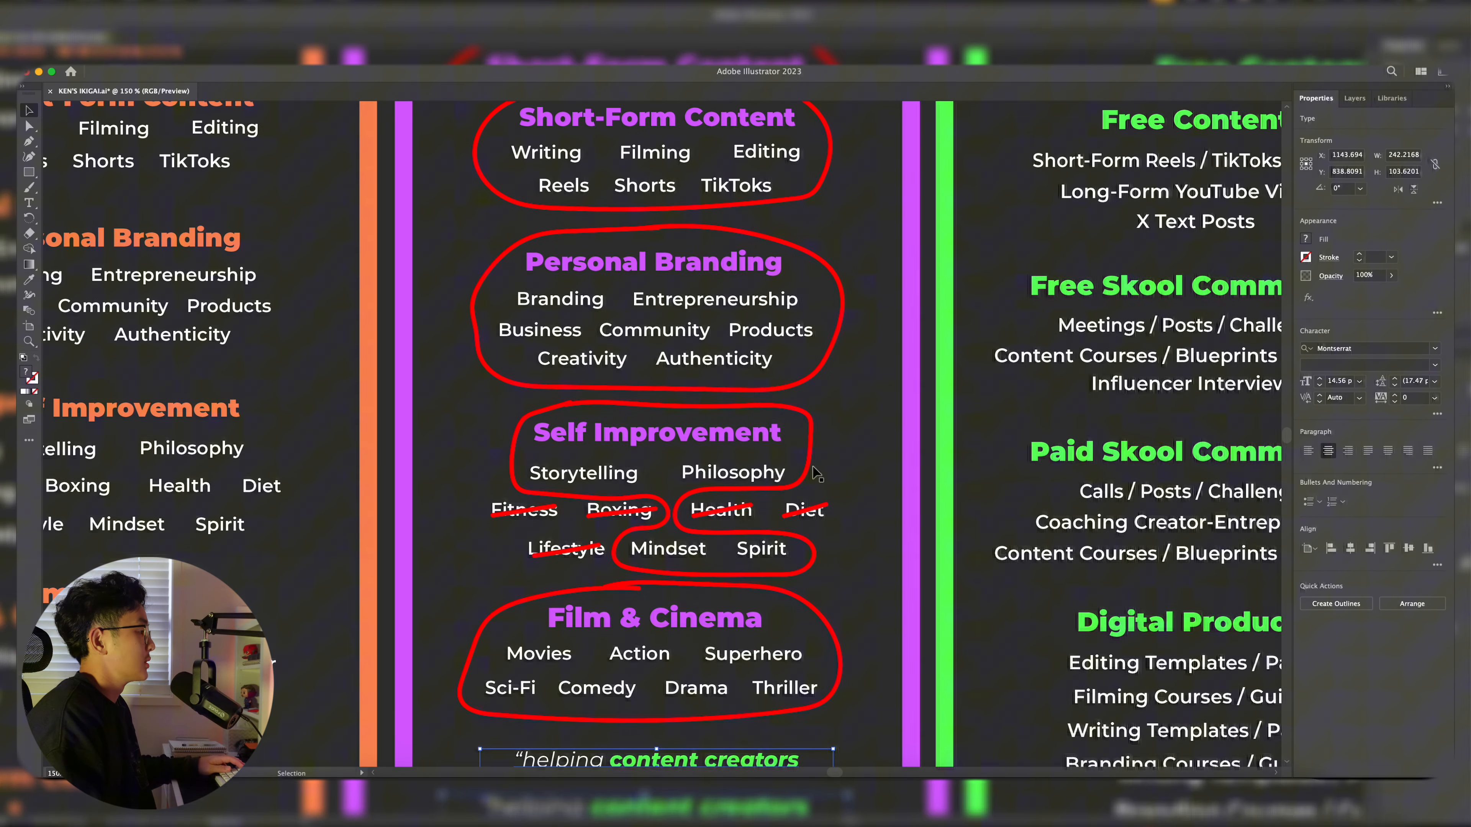
scroll(down, 3)
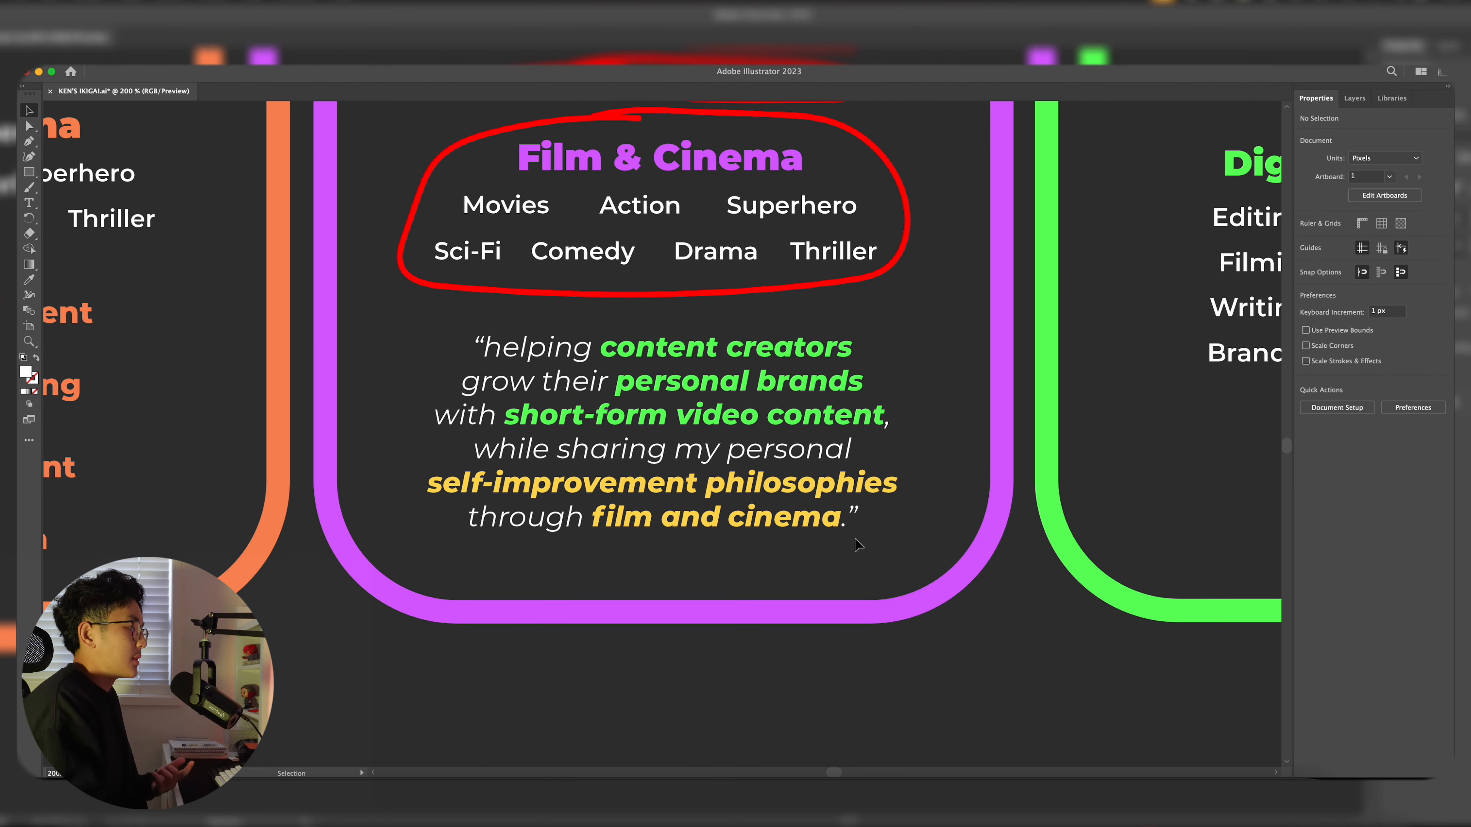
click(660, 432)
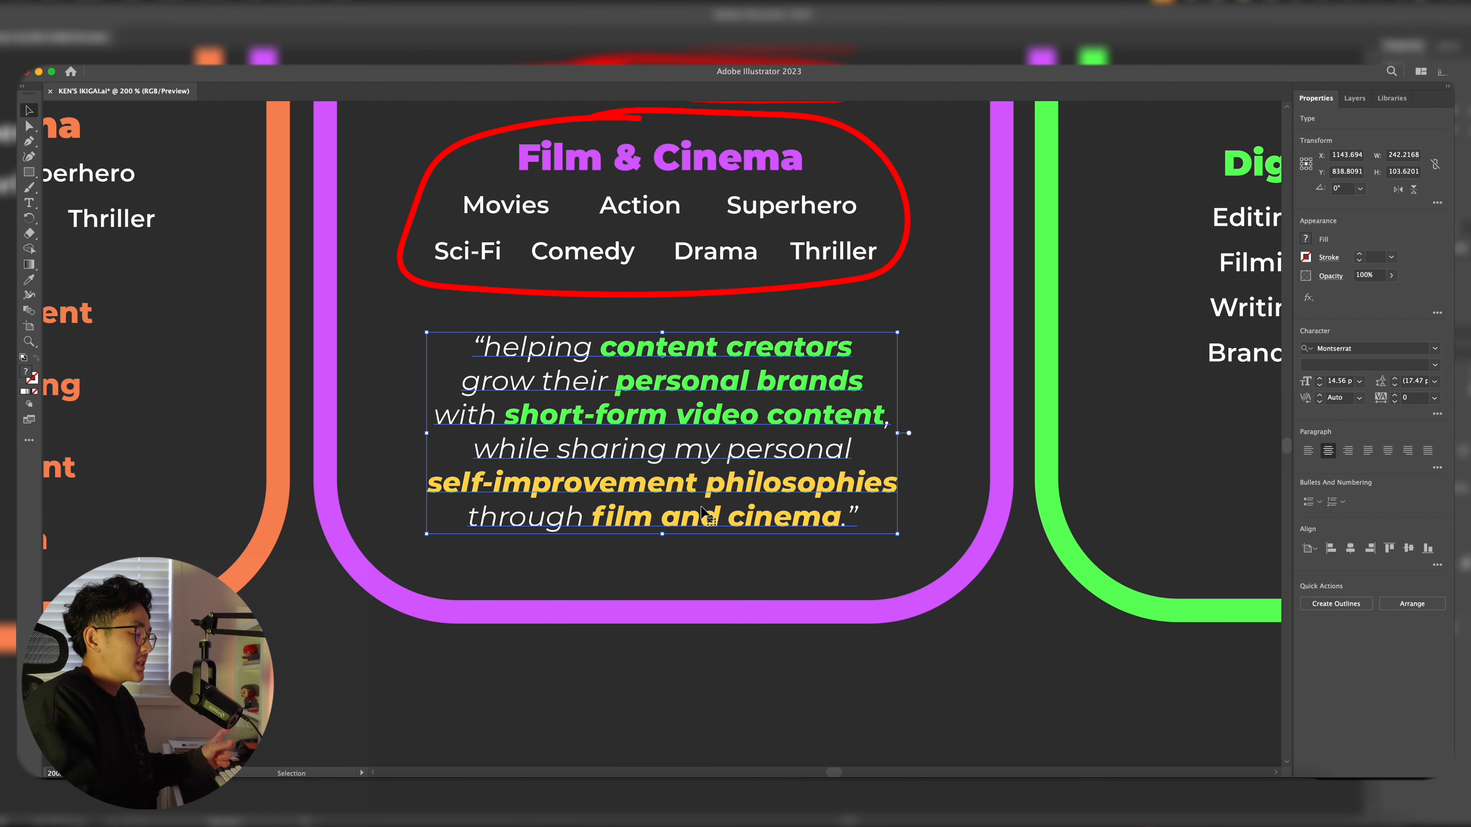
mouse_move(708, 507)
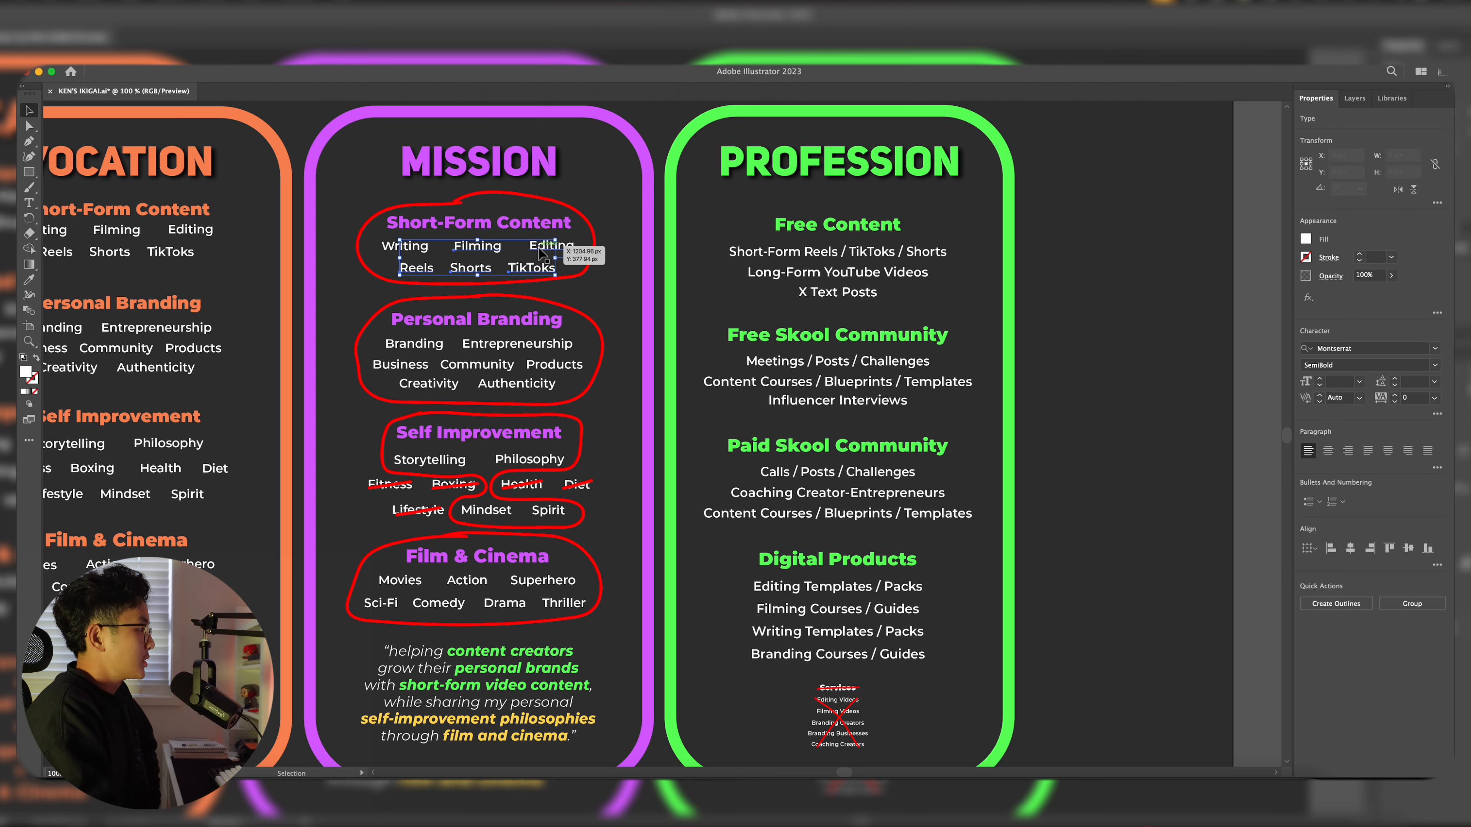
click(678, 192)
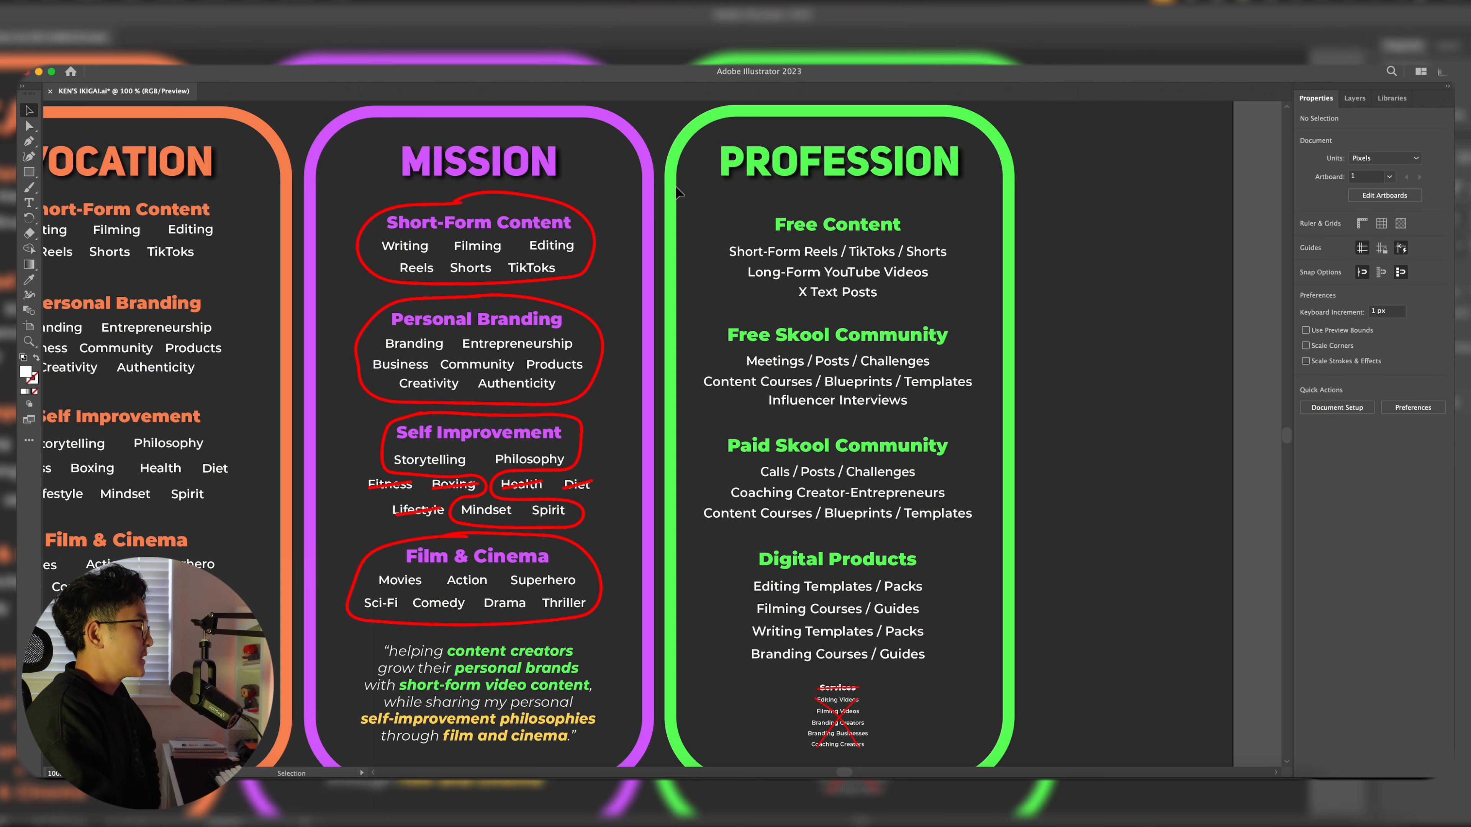